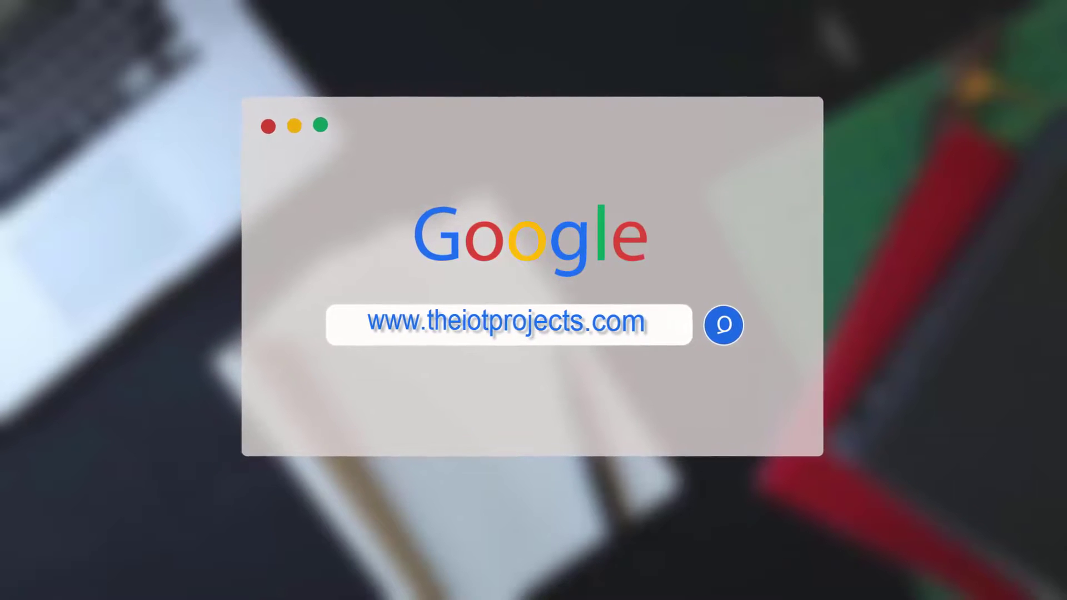
- Select the whole door lock sketch code, then switch to the project article in Chrome
{"action": "left_click", "coordinate": [723, 324]}
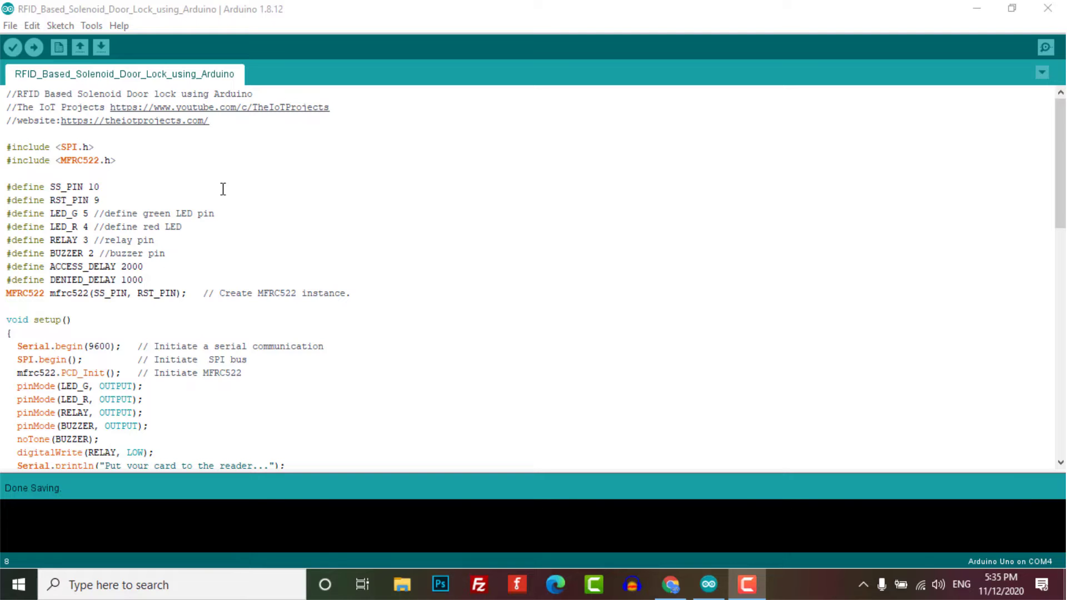
{"action": "key", "text": "ctrl+a"}
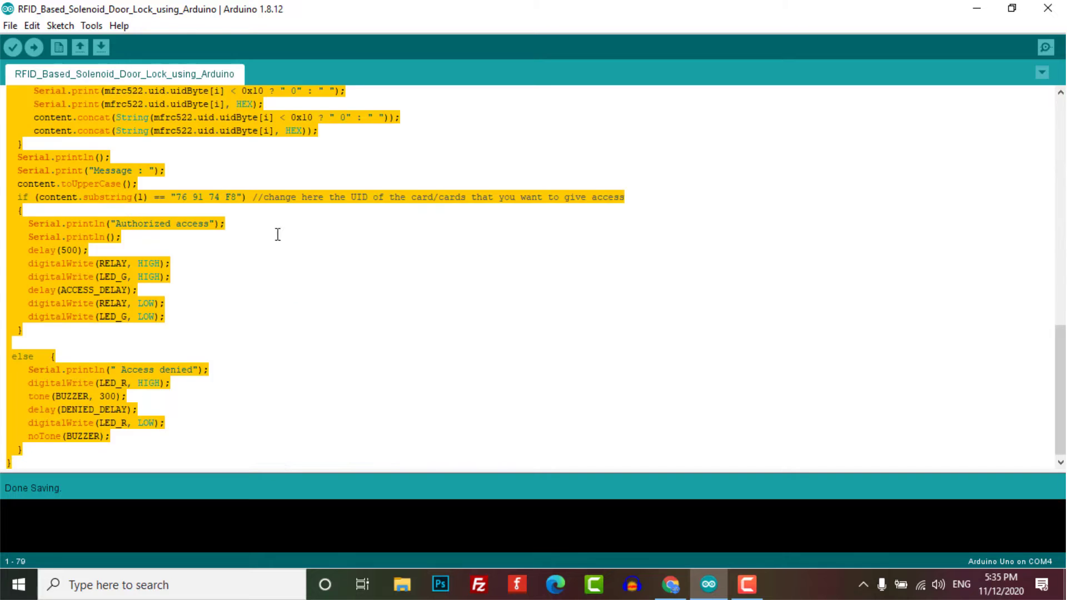
{"action": "left_click", "coordinate": [669, 585]}
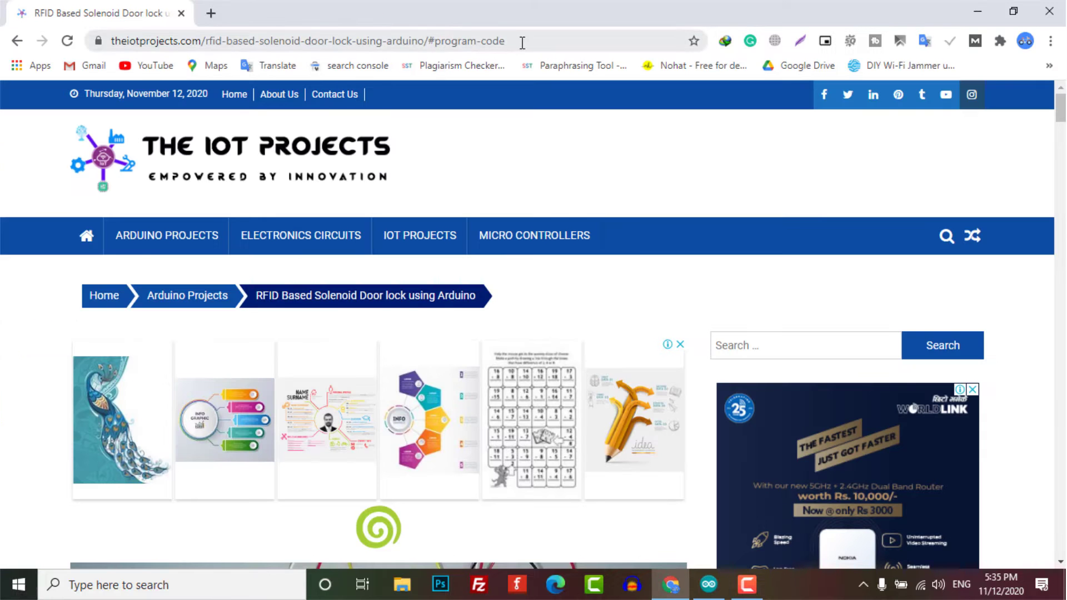
- Scroll the Program Code listing down to the content.substring(1) card UID check
{"action": "scroll", "scroll_direction": "down", "scroll_amount": 3}
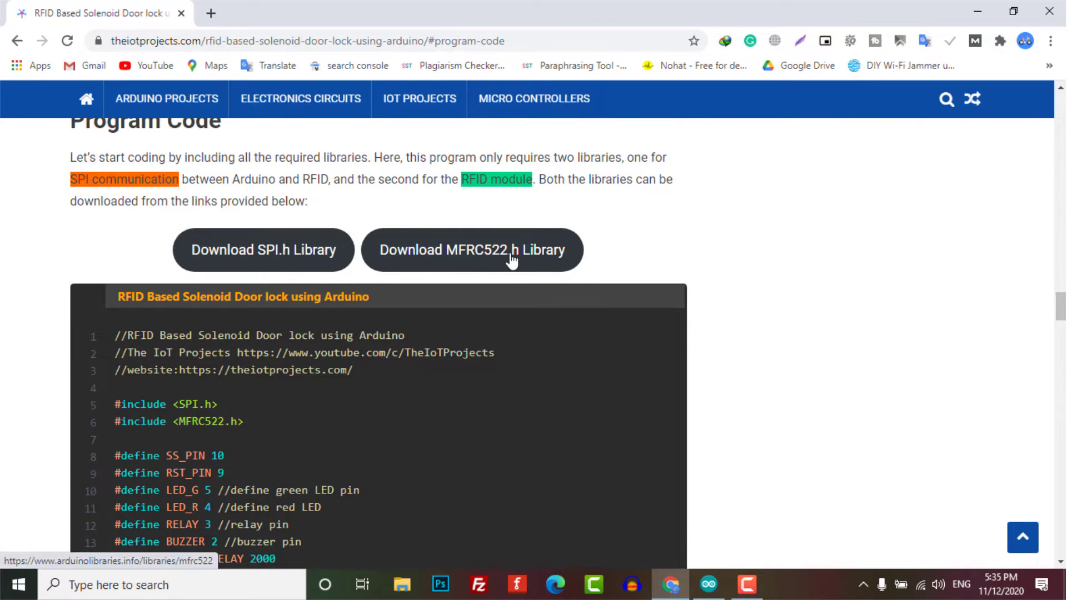
{"action": "mouse_move", "coordinate": [256, 417]}
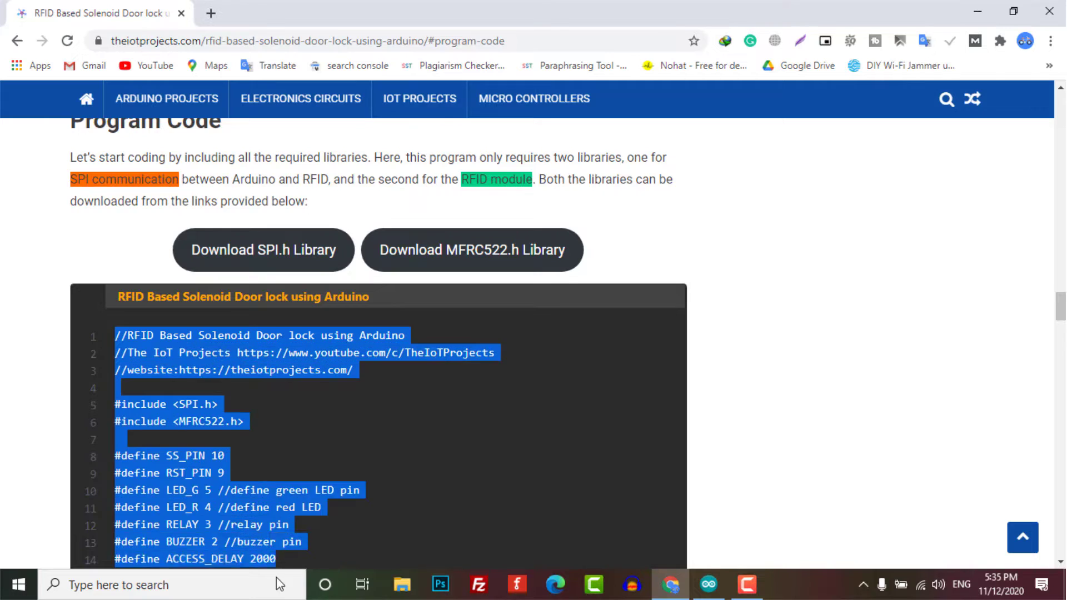
{"action": "scroll", "scroll_direction": "down", "scroll_amount": 3}
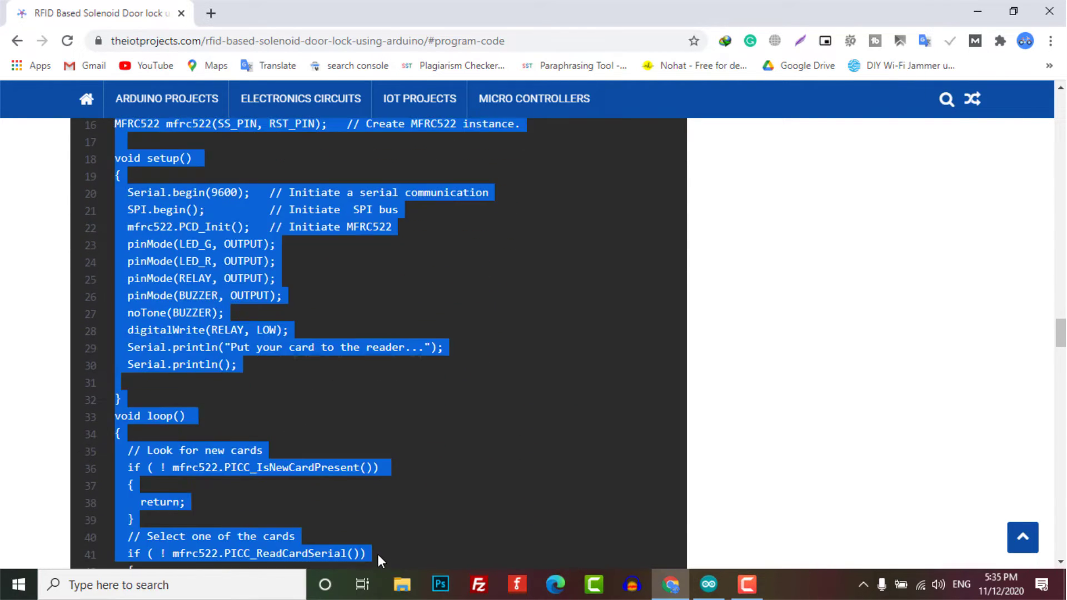
{"action": "scroll", "scroll_direction": "down", "scroll_amount": 3}
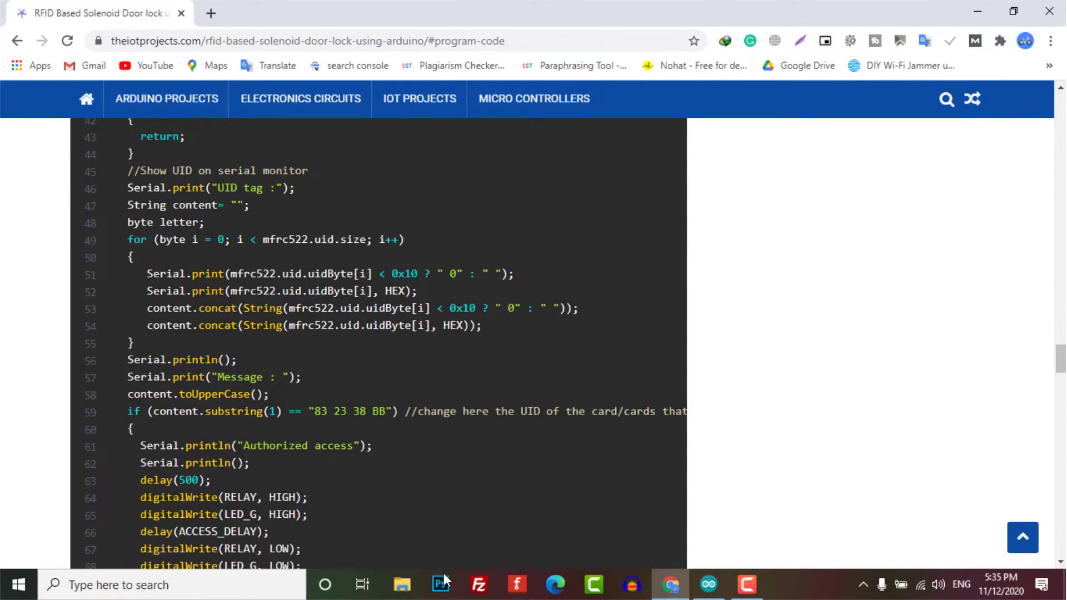
{"action": "scroll", "scroll_direction": "down", "scroll_amount": 3}
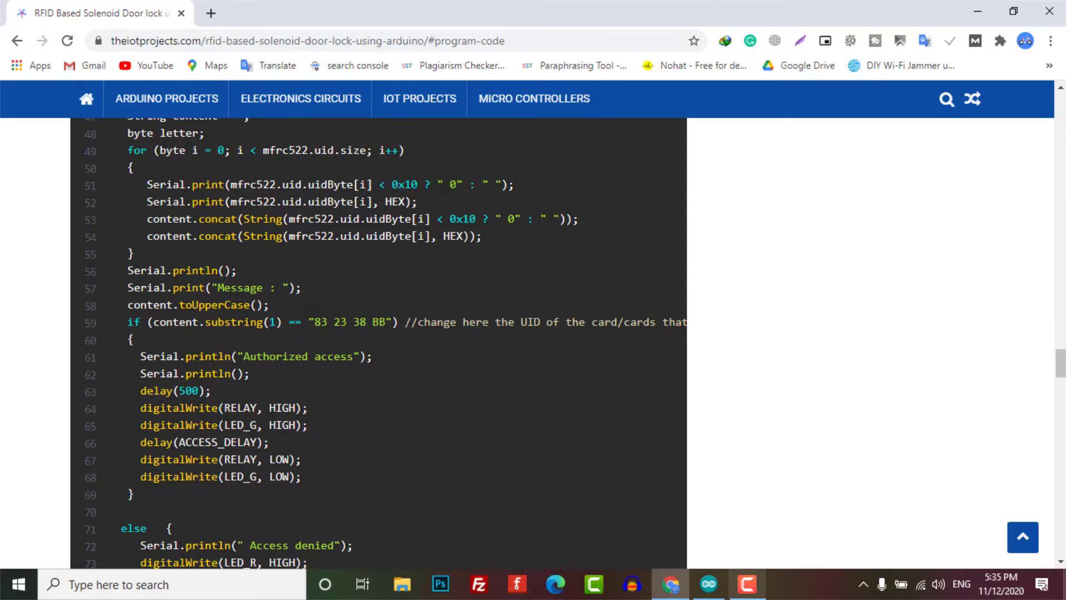
- Confirm Board: Arduino Uno and Port: COM4 under Tools, then upload the sketch
{"action": "left_click", "coordinate": [708, 584]}
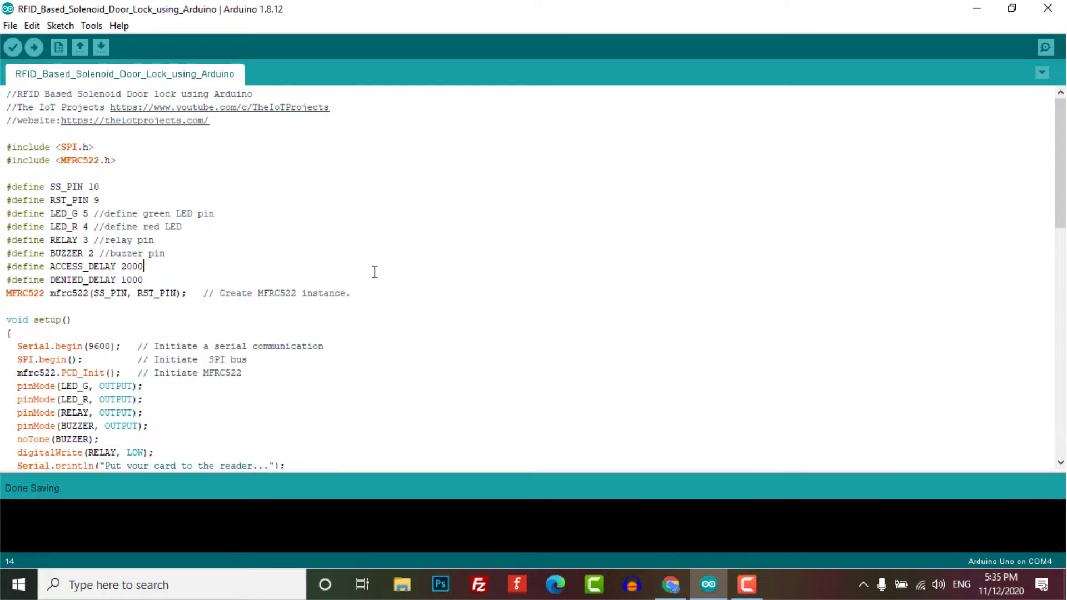
{"action": "scroll", "scroll_direction": "down", "scroll_amount": 3}
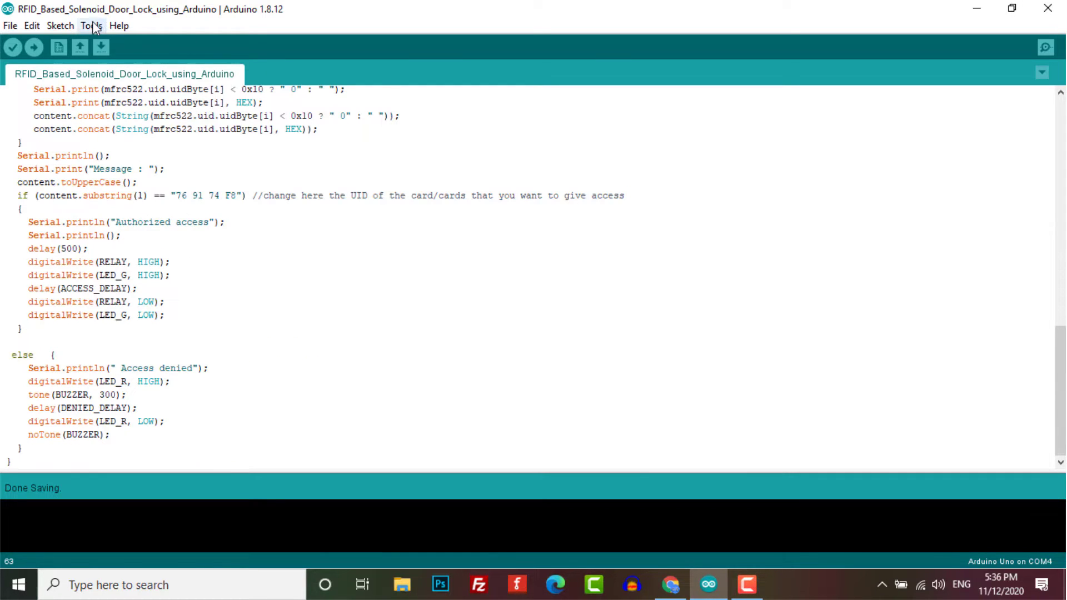
{"action": "left_click", "coordinate": [90, 26]}
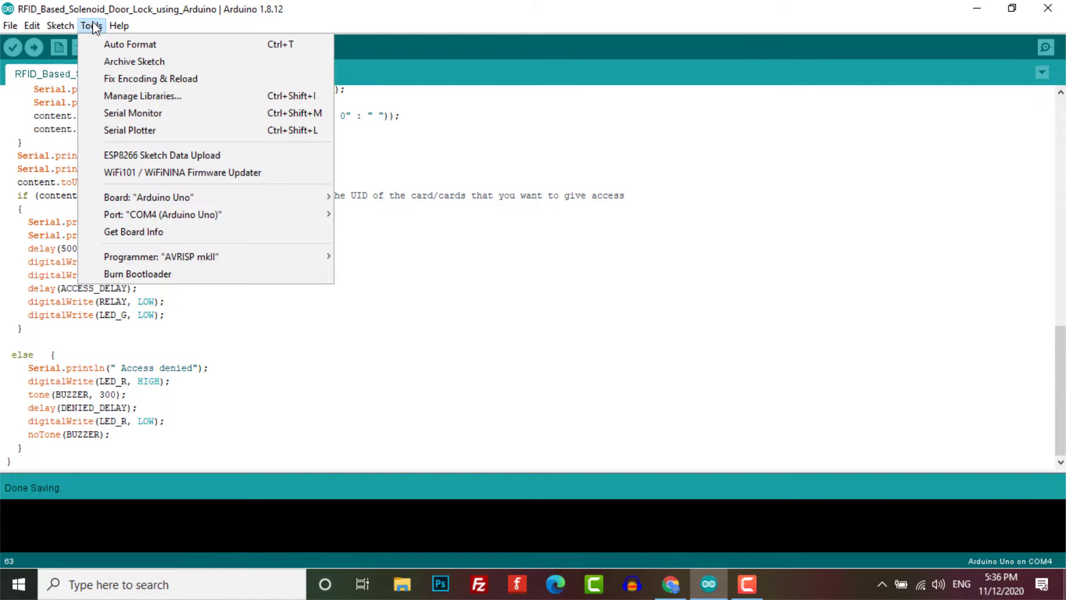
{"action": "mouse_move", "coordinate": [144, 172]}
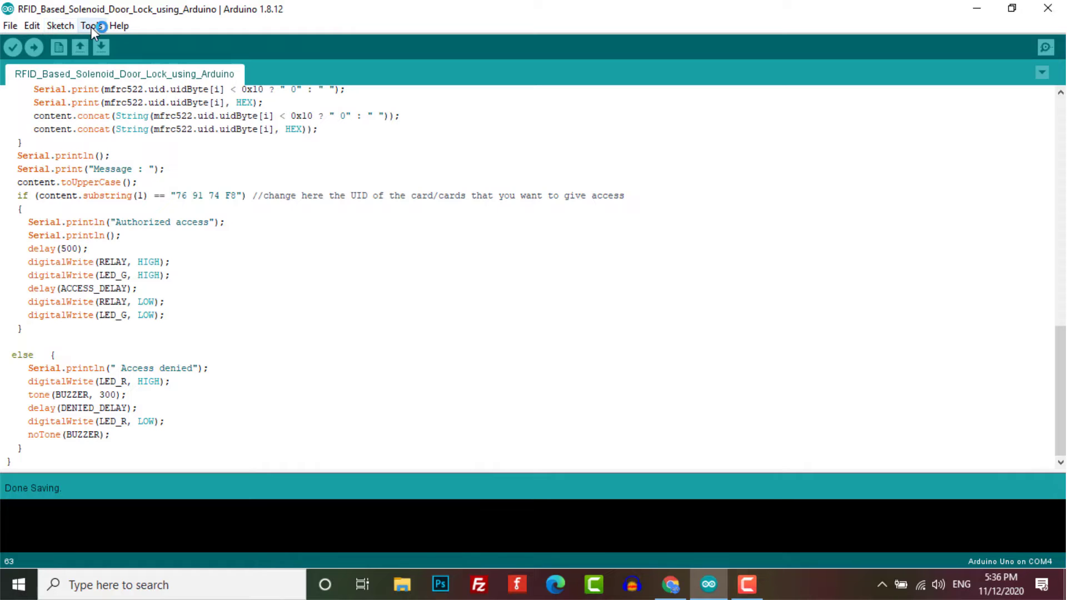
{"action": "left_click", "coordinate": [90, 25]}
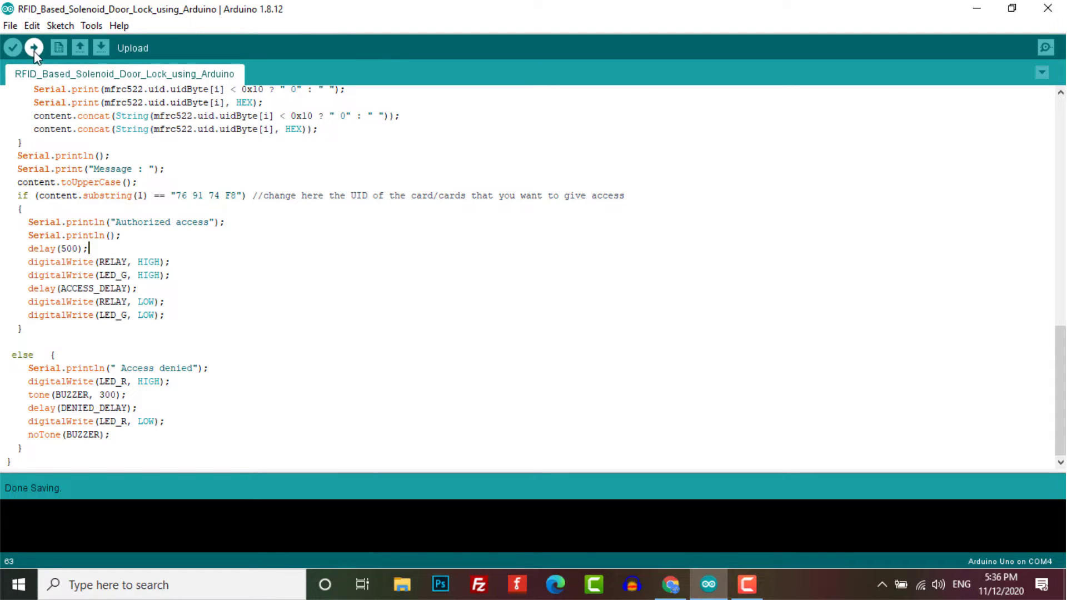
{"action": "left_click", "coordinate": [35, 48]}
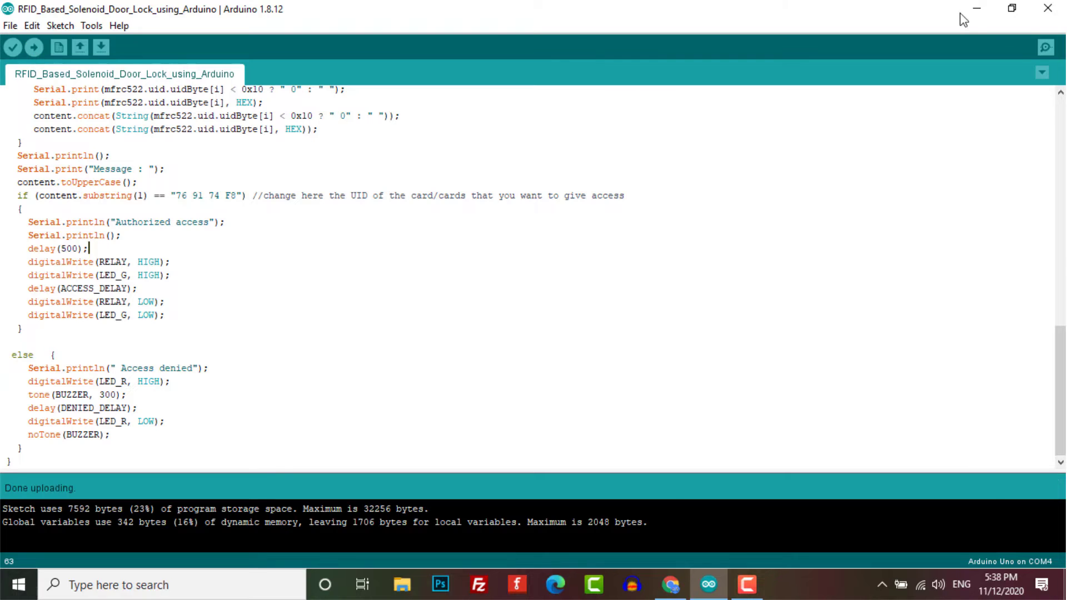
- Read the scanned card UID in the Serial Monitor at 9600 baud and select it
{"action": "left_click", "coordinate": [1046, 46]}
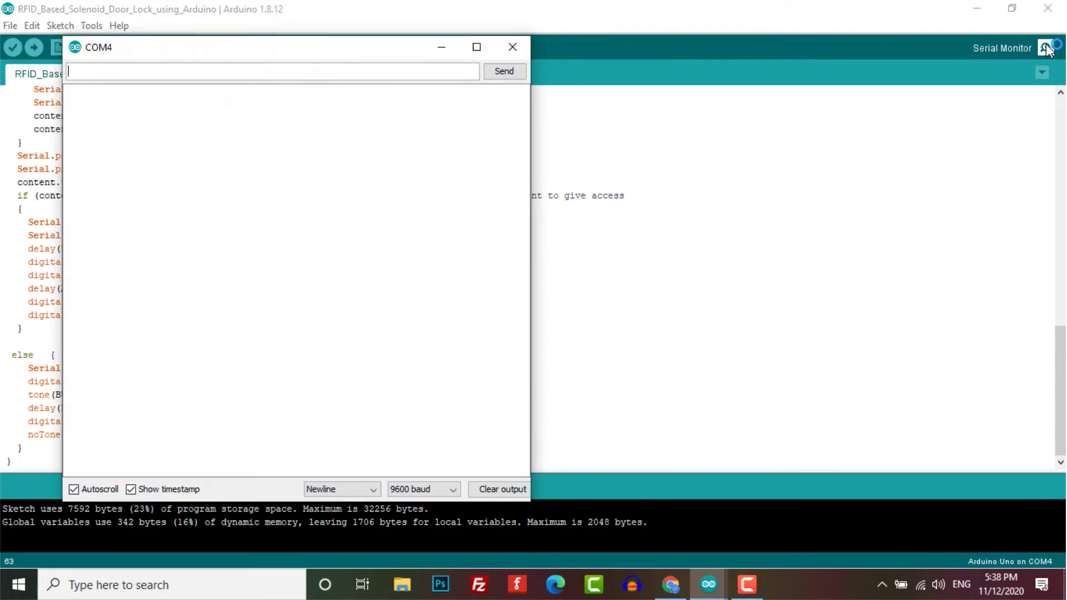
{"action": "left_click", "coordinate": [422, 489]}
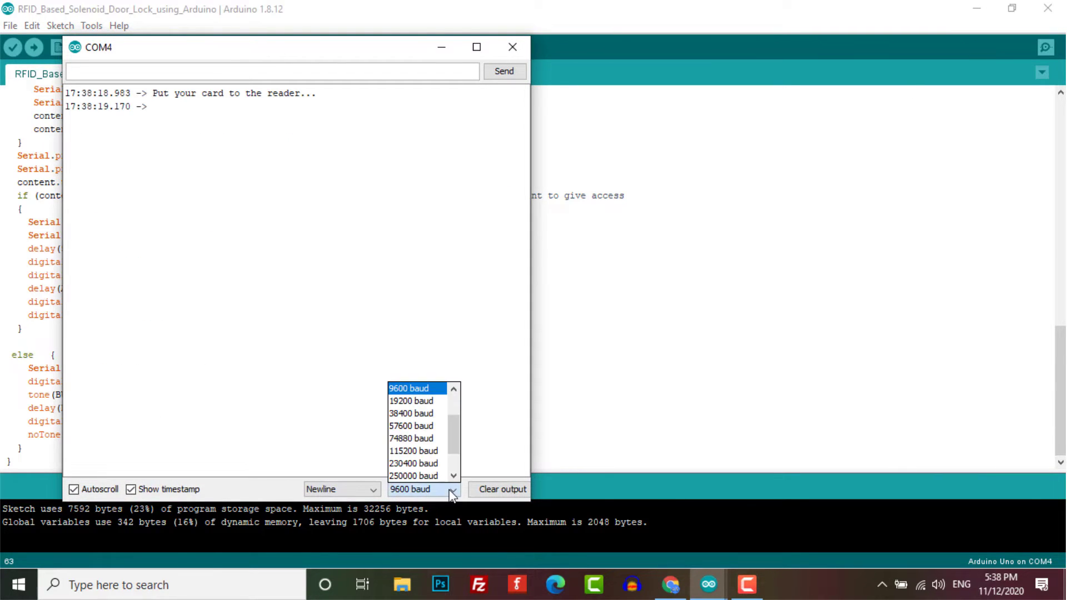
{"action": "left_click", "coordinate": [412, 388]}
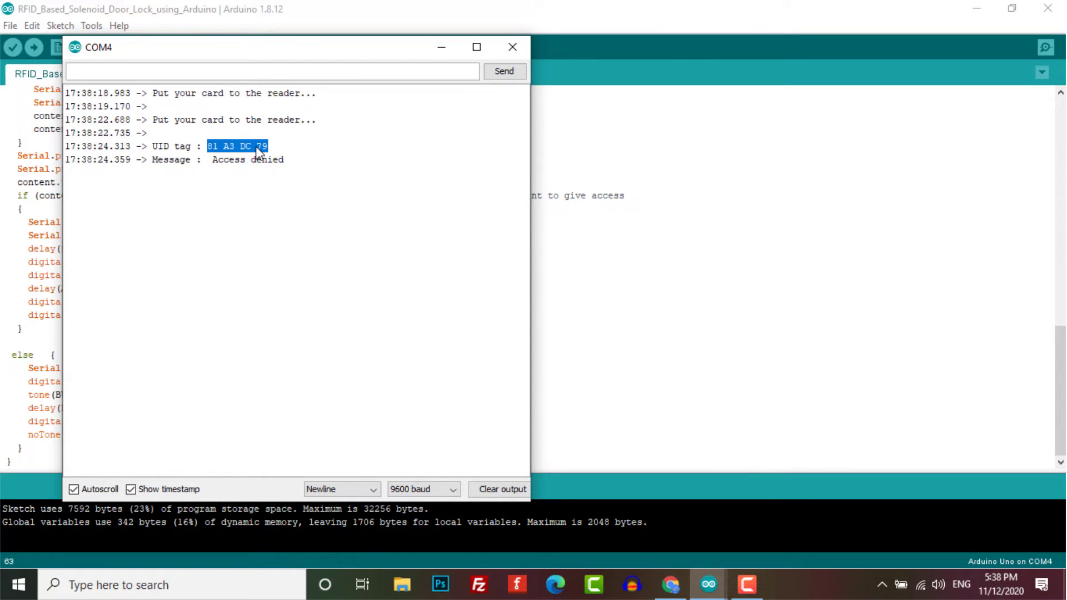
{"action": "left_click", "coordinate": [512, 47]}
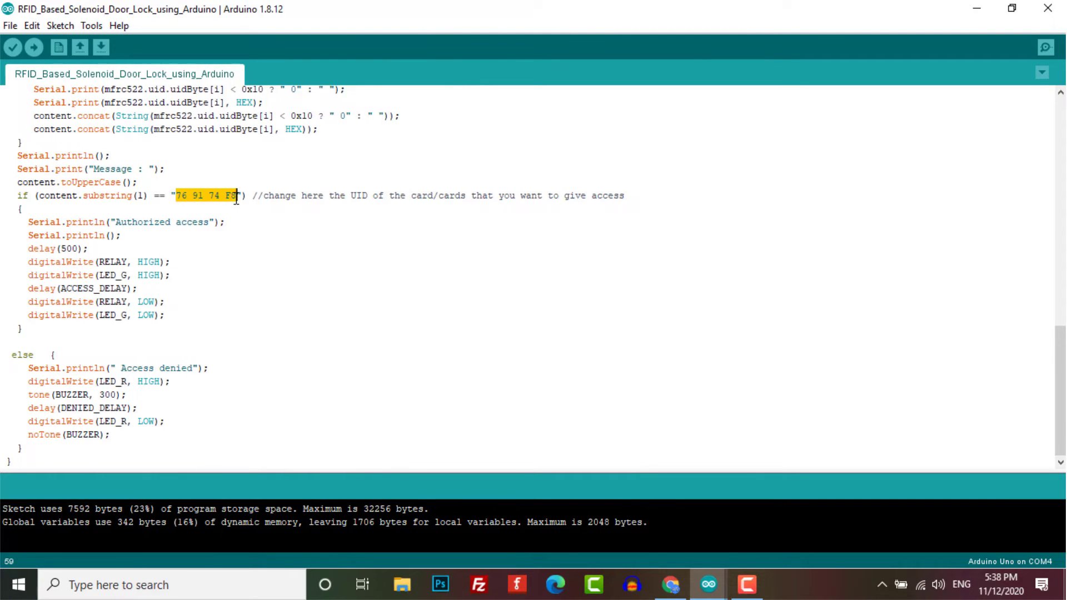
- Replace the authorized UID with '81 A3 DC 79', remove the stray line break, and upload
{"action": "type", "text": "81 A3 DC 79"}
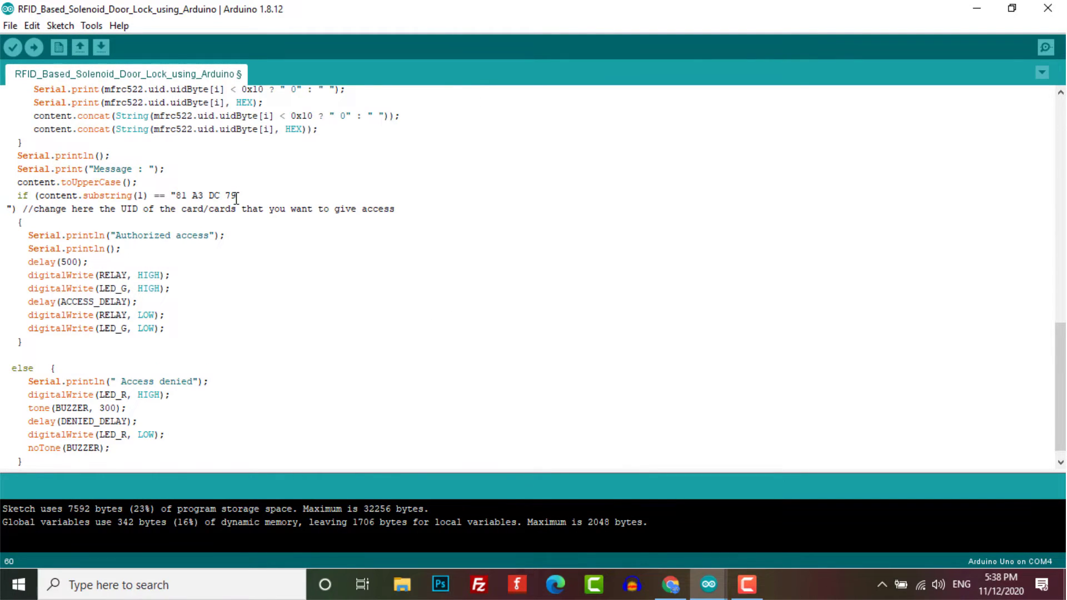
{"action": "key", "text": "Delete"}
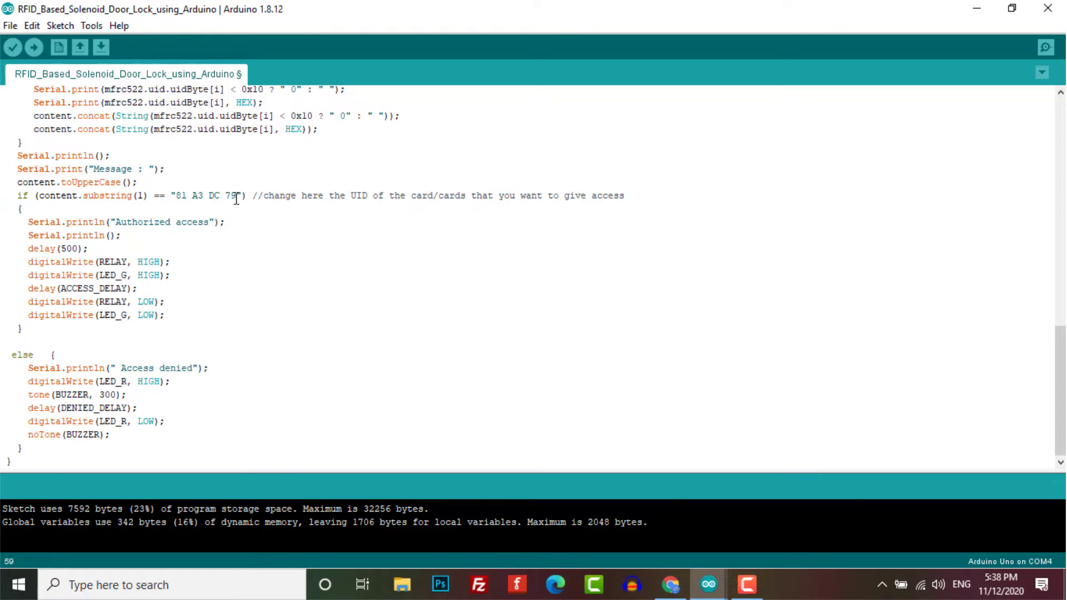
{"action": "left_click", "coordinate": [33, 46]}
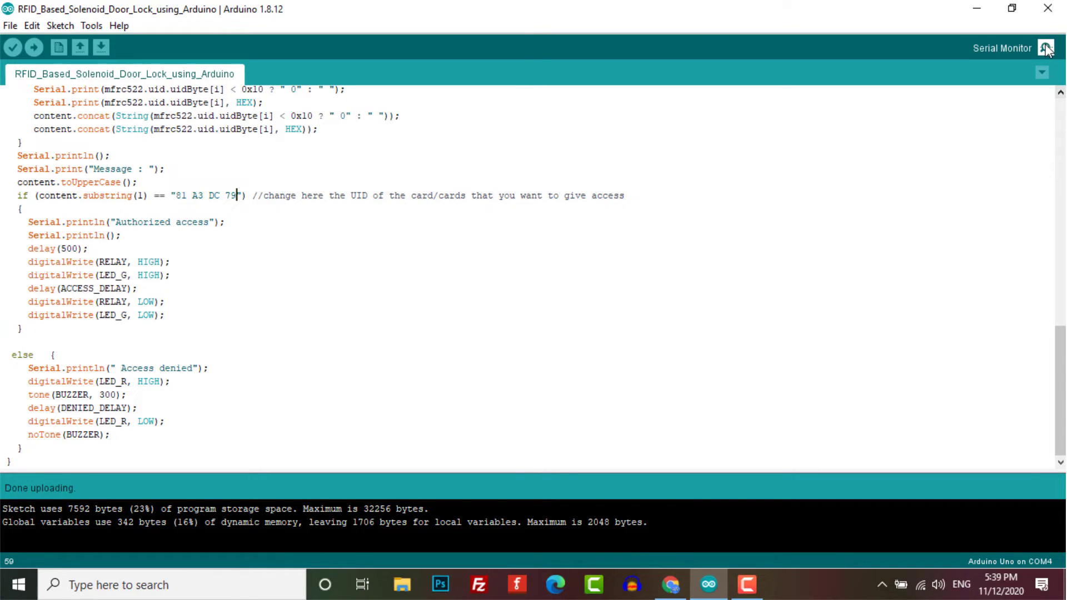
- Show 'Authorized access' for card 81 A3 DC 79 in the COM4 monitor beside the highlighted UID
{"action": "left_click", "coordinate": [1047, 48]}
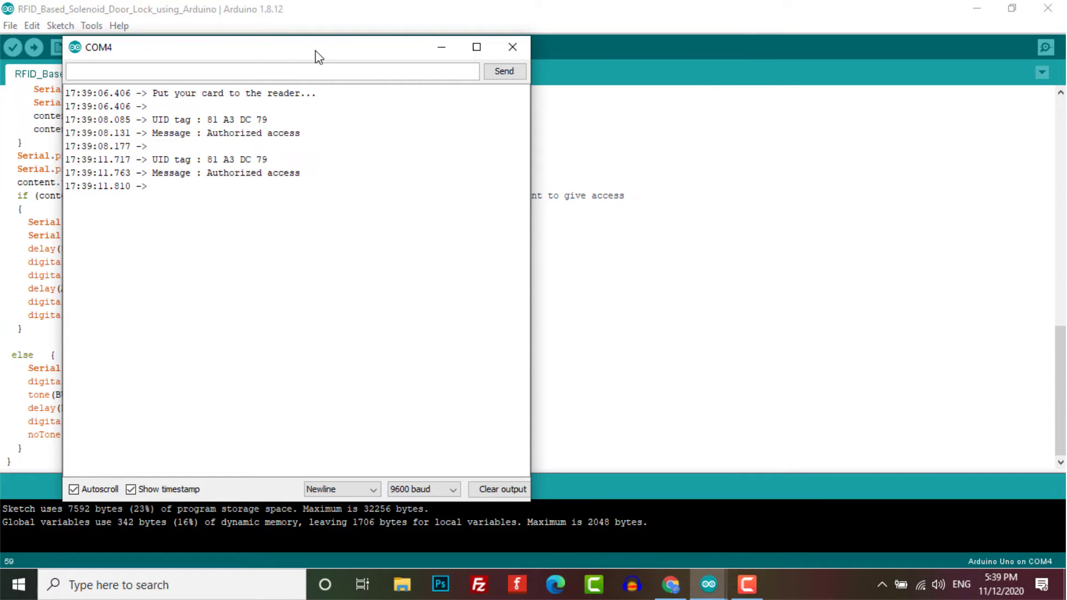
{"action": "left_click", "coordinate": [512, 47]}
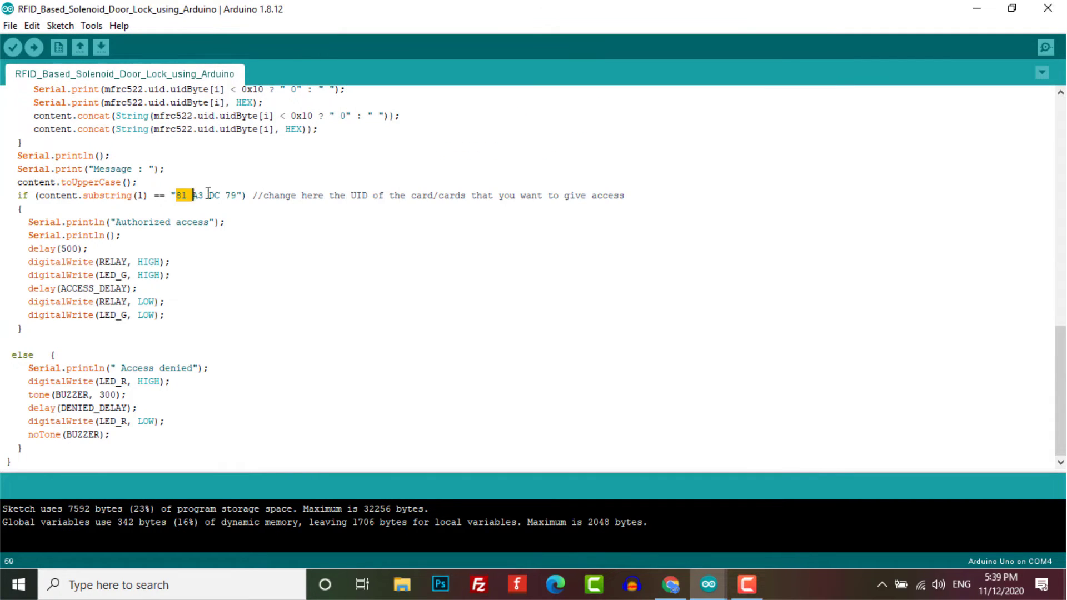
{"action": "left_click", "coordinate": [1044, 47]}
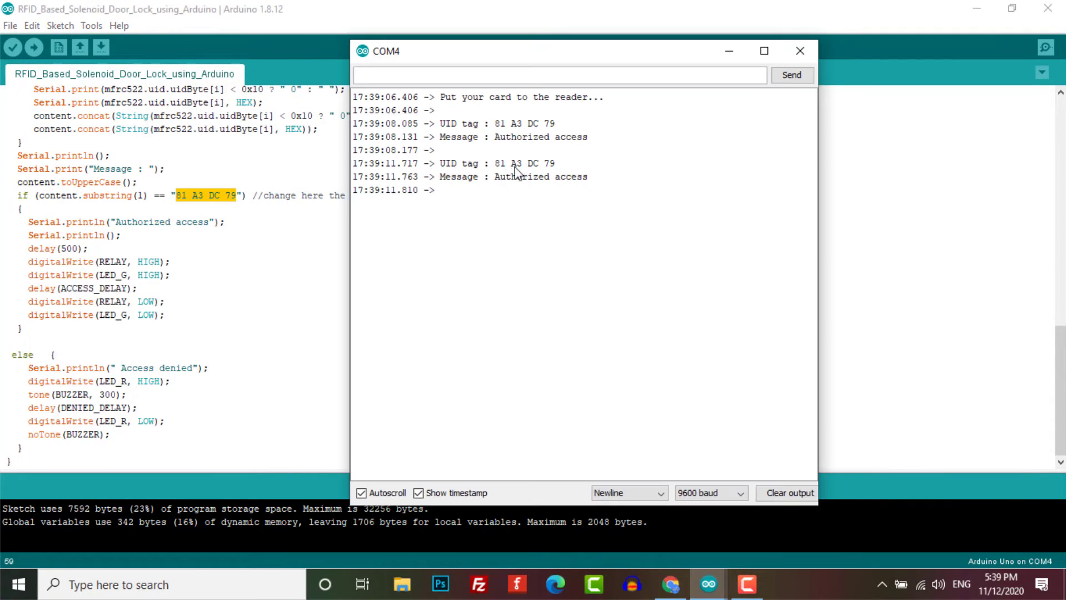